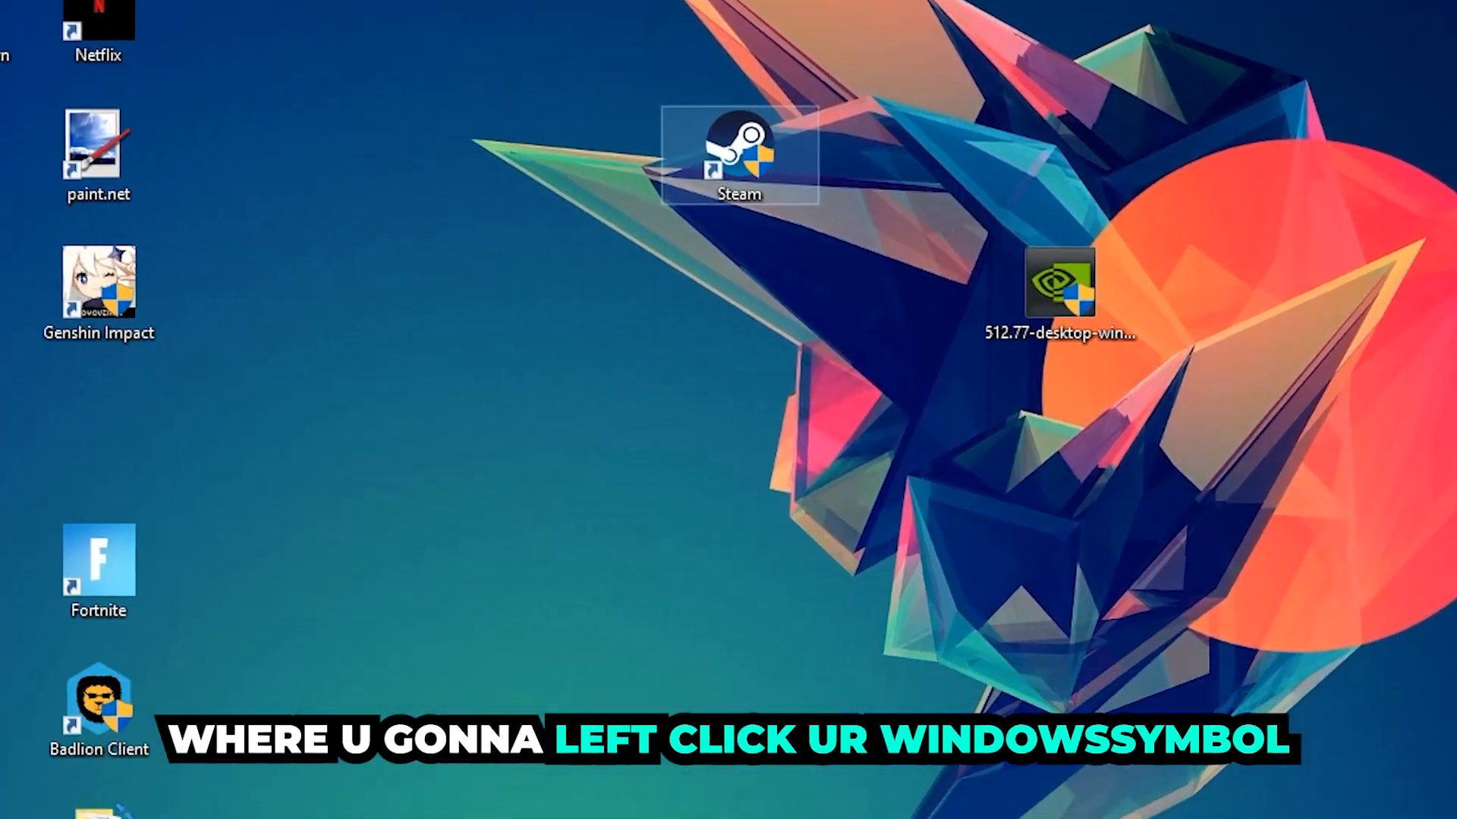
Step: Search the Start menu for 'windows defender firewall' and launch the Control Panel result
left_click(15, 801)
type("wind")
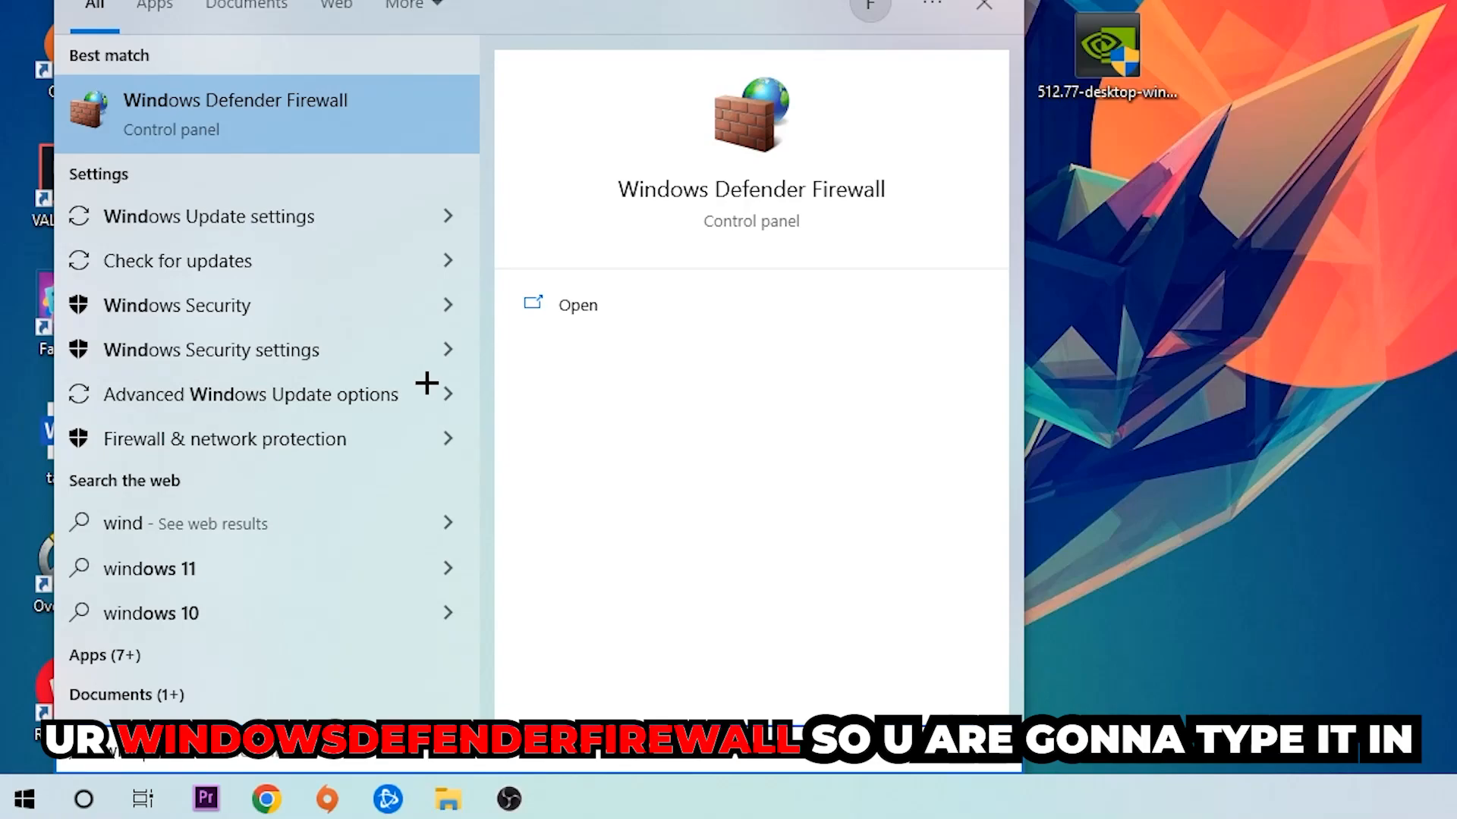
mouse_move(379, 100)
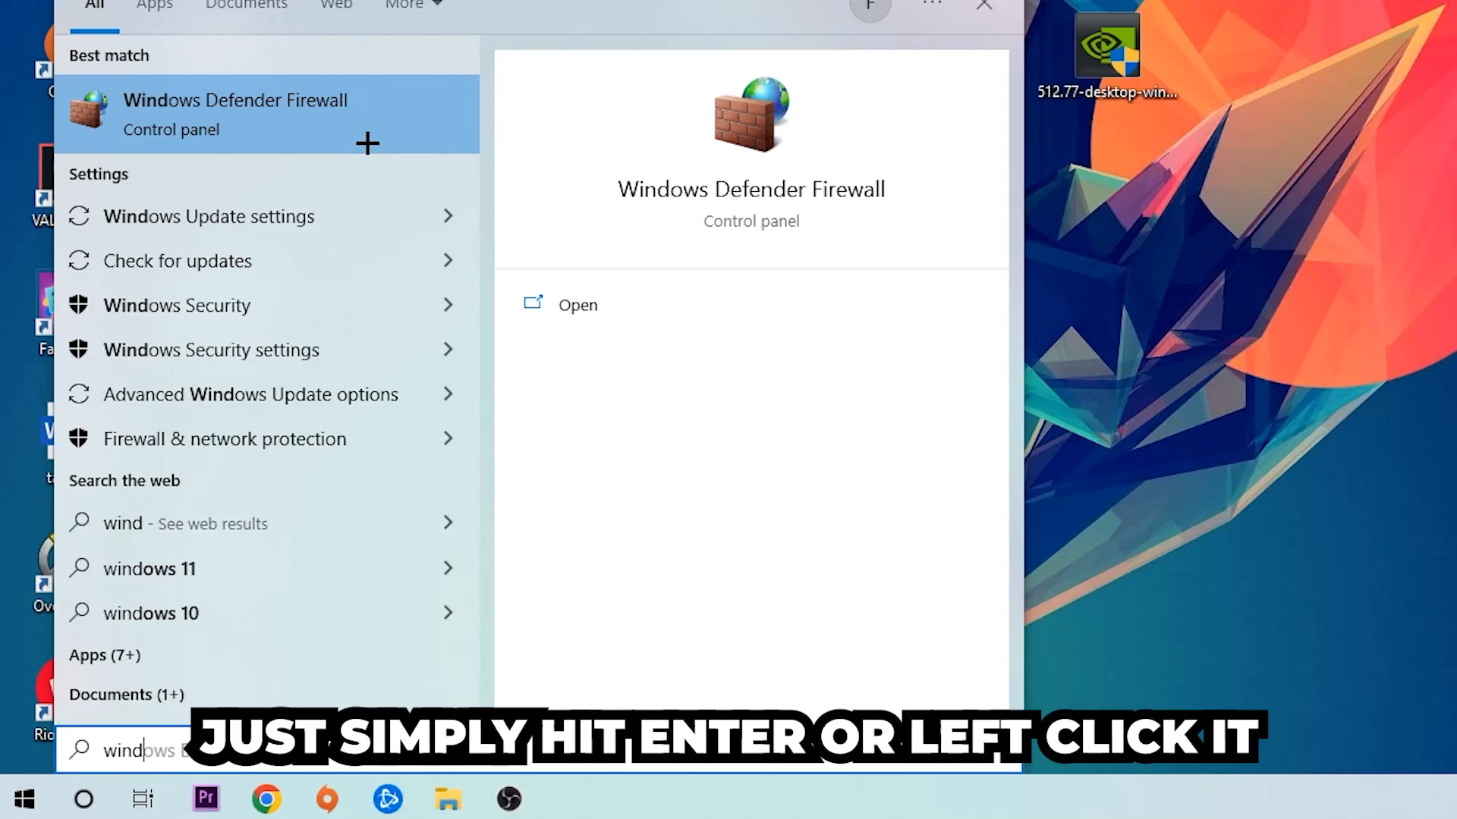
left_click(236, 113)
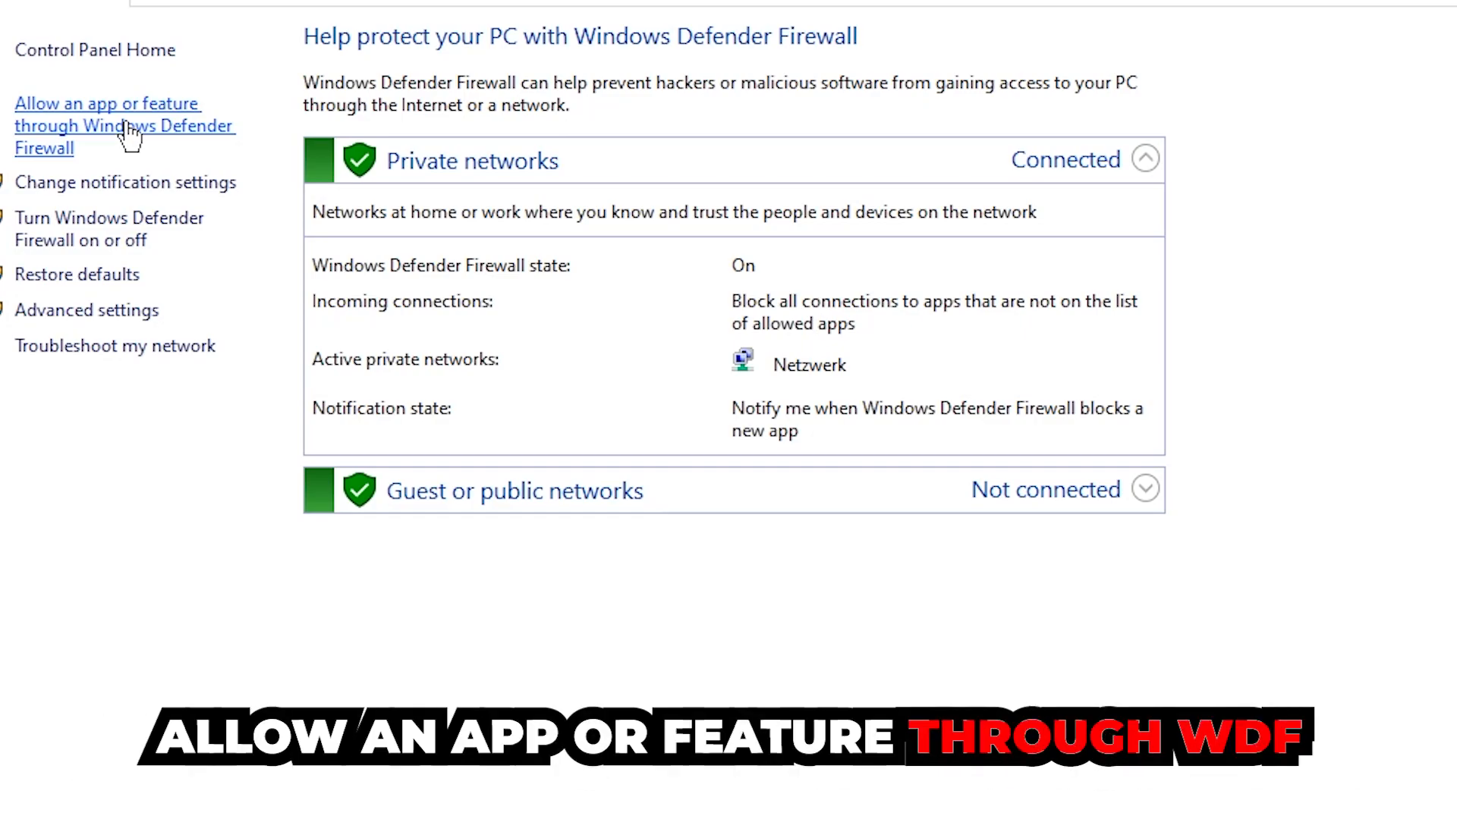
Step: Go to 'Allow an app or feature through Windows Defender Firewall' in the left pane
left_click(106, 126)
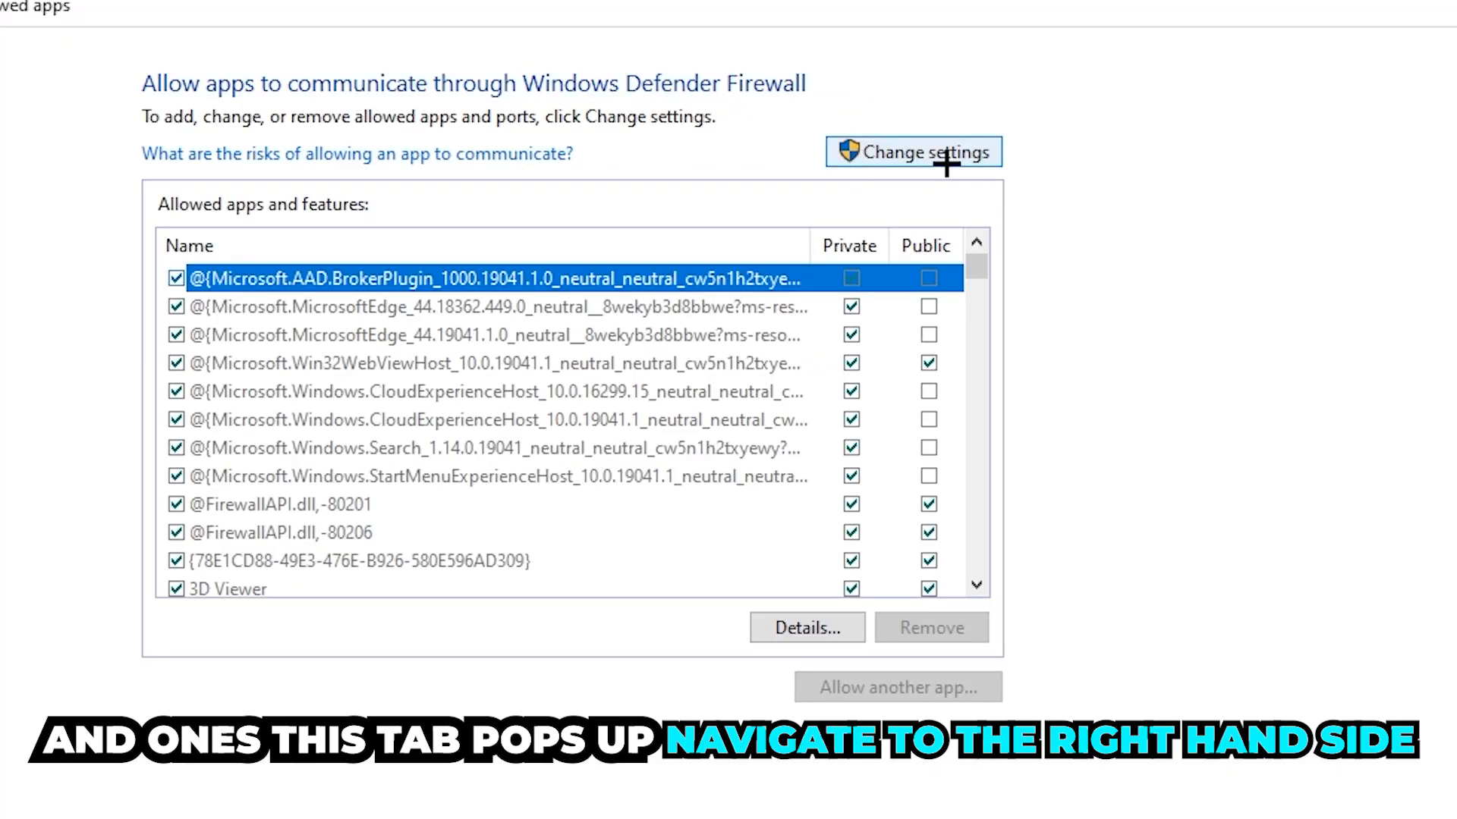
Step: Enable Change settings on the allowed apps list and start Allow another app
left_click(911, 151)
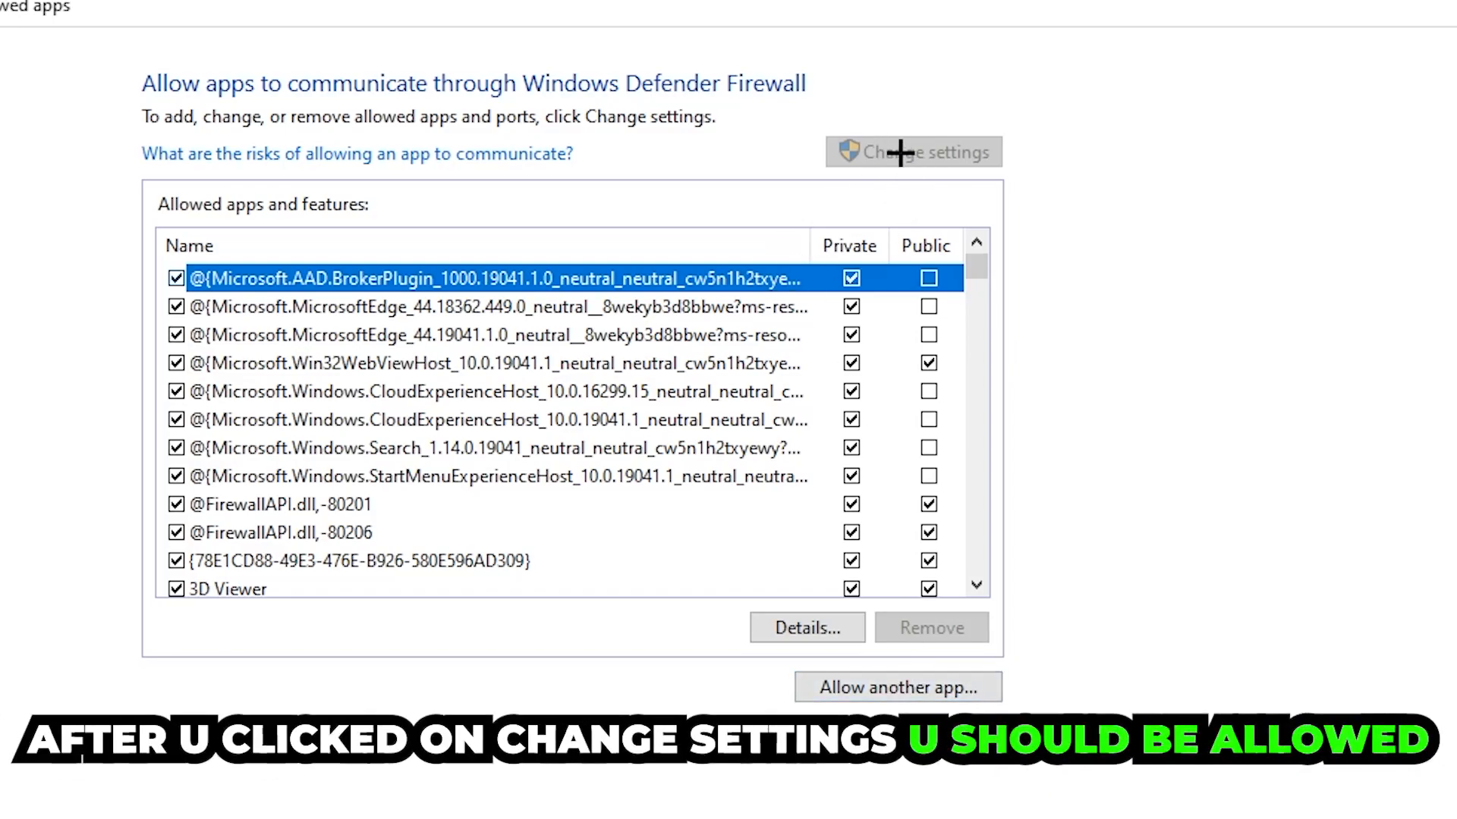
left_click(896, 687)
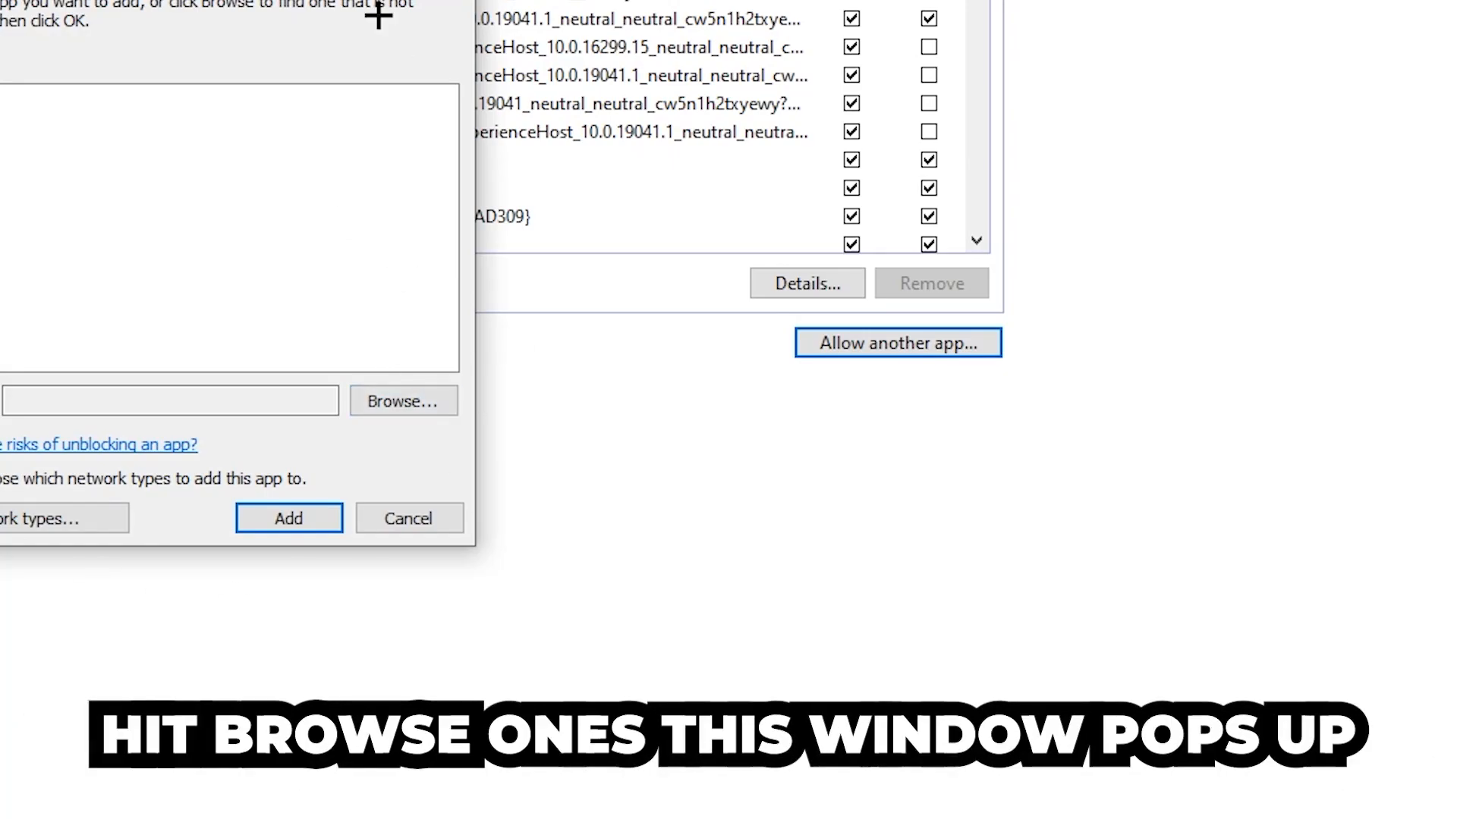
Step: Browse to the program's .exe, select it, and add it to the allowed apps list
left_click(403, 401)
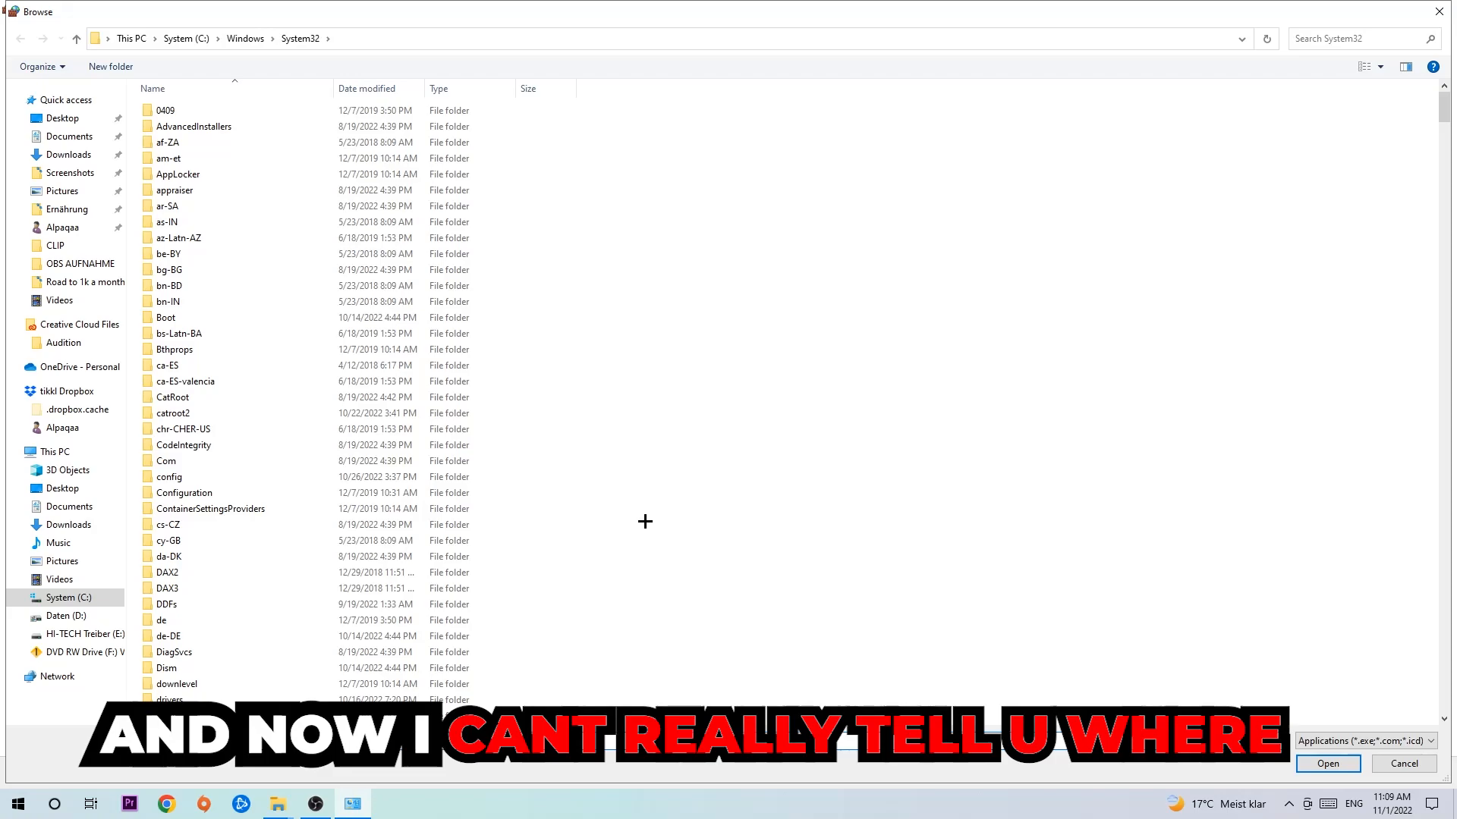
mouse_move(631, 519)
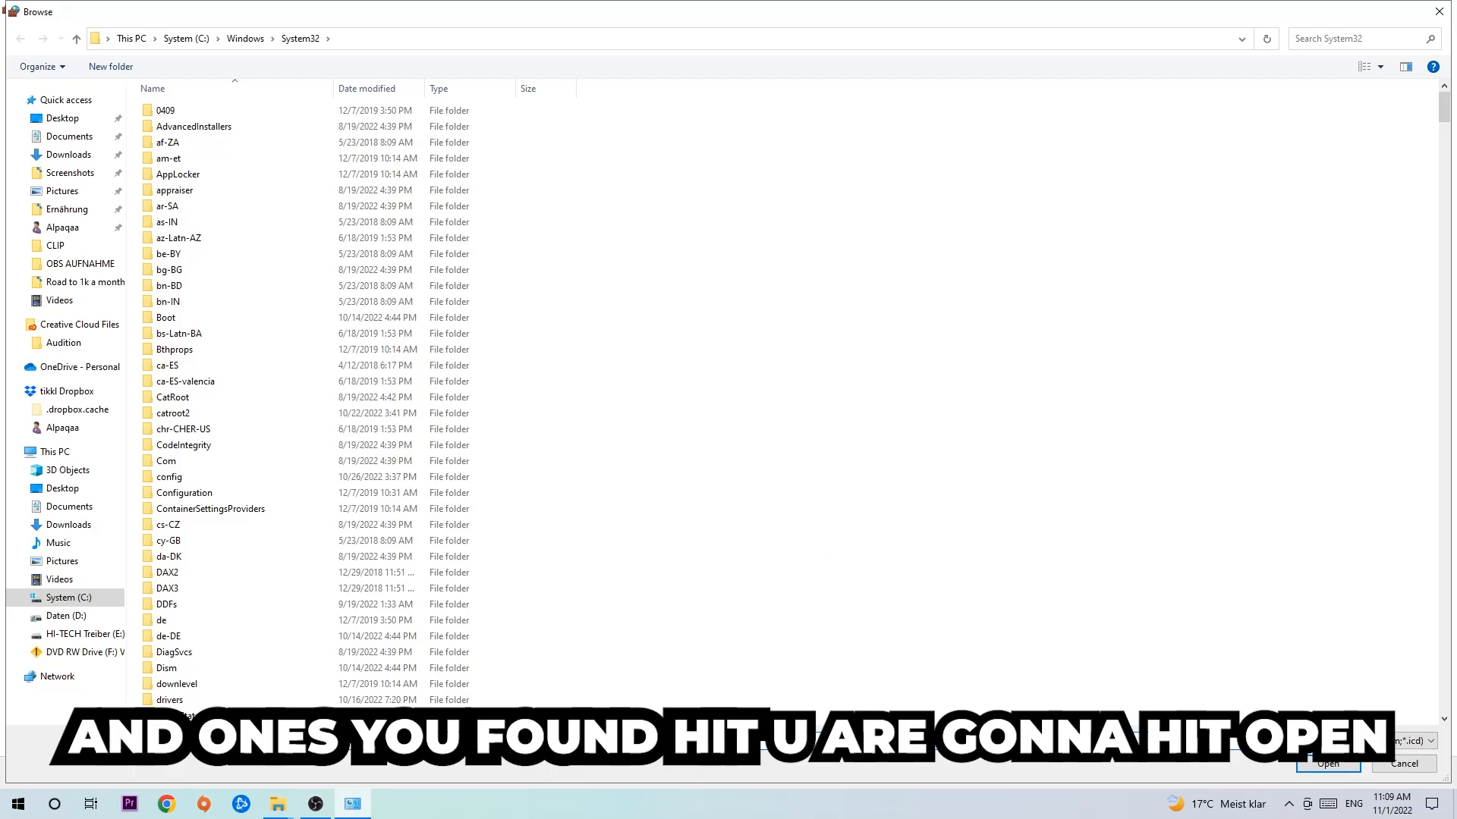
left_click(1326, 763)
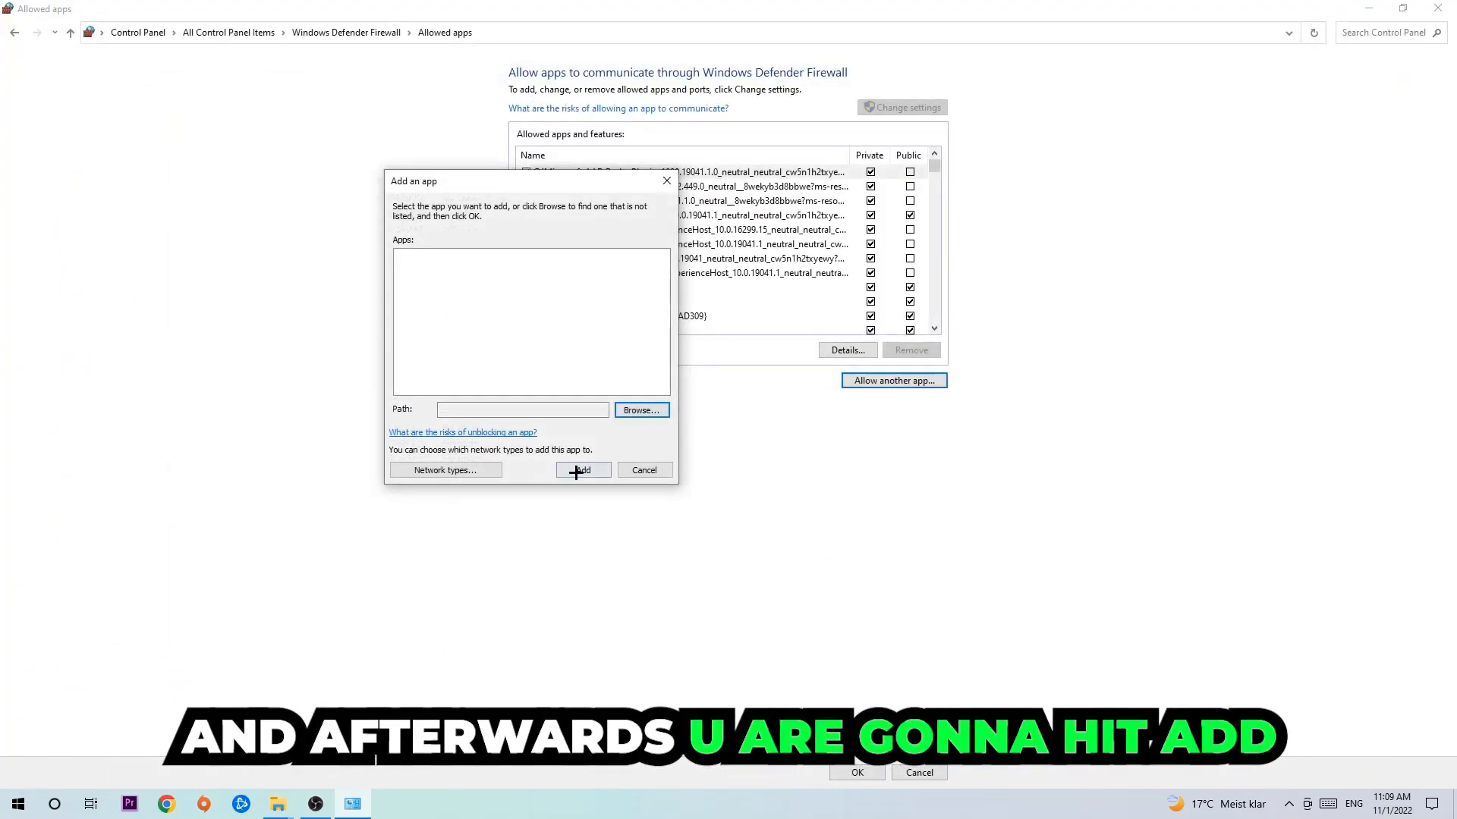
left_click(581, 469)
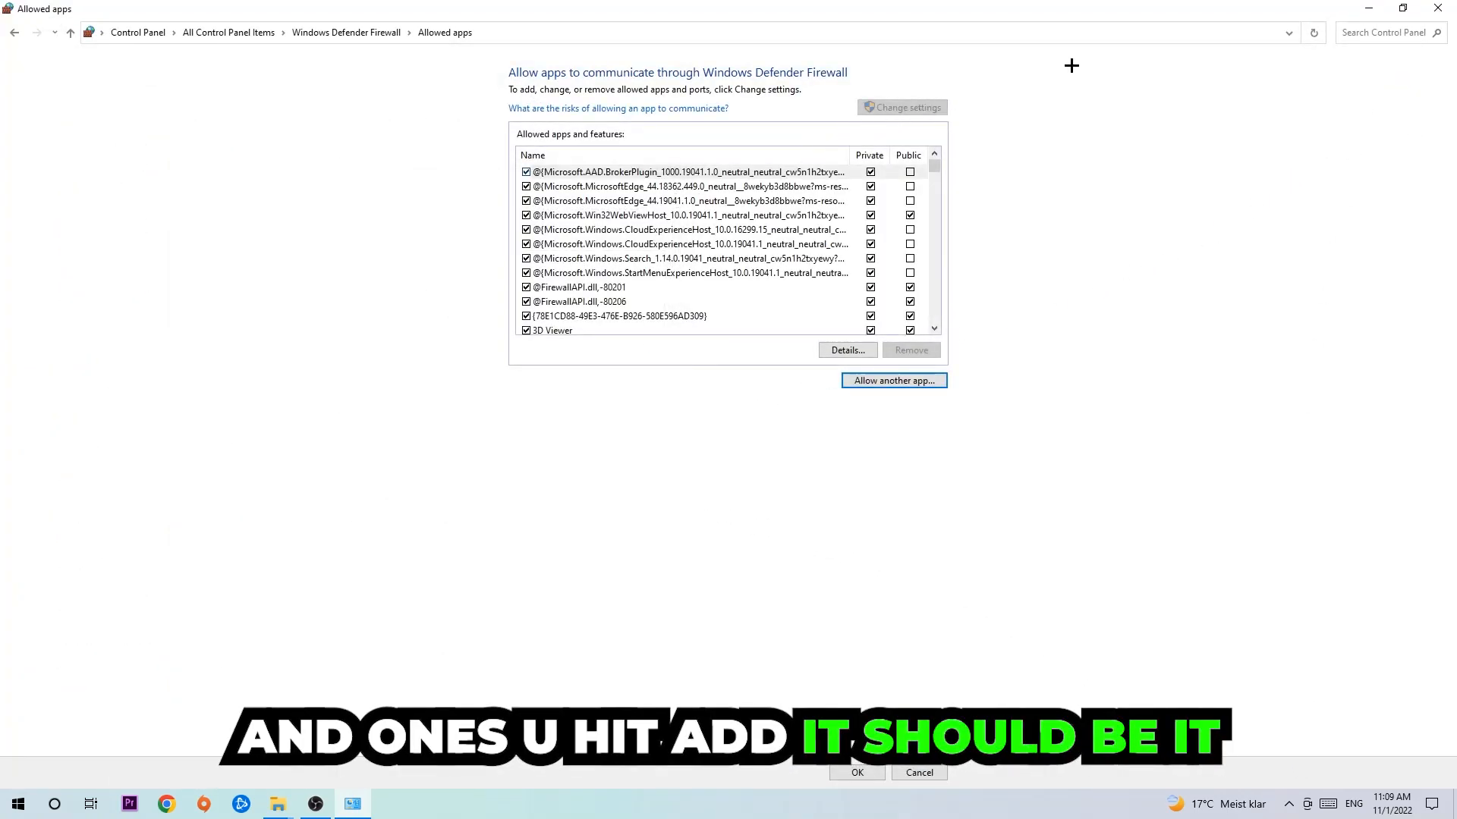